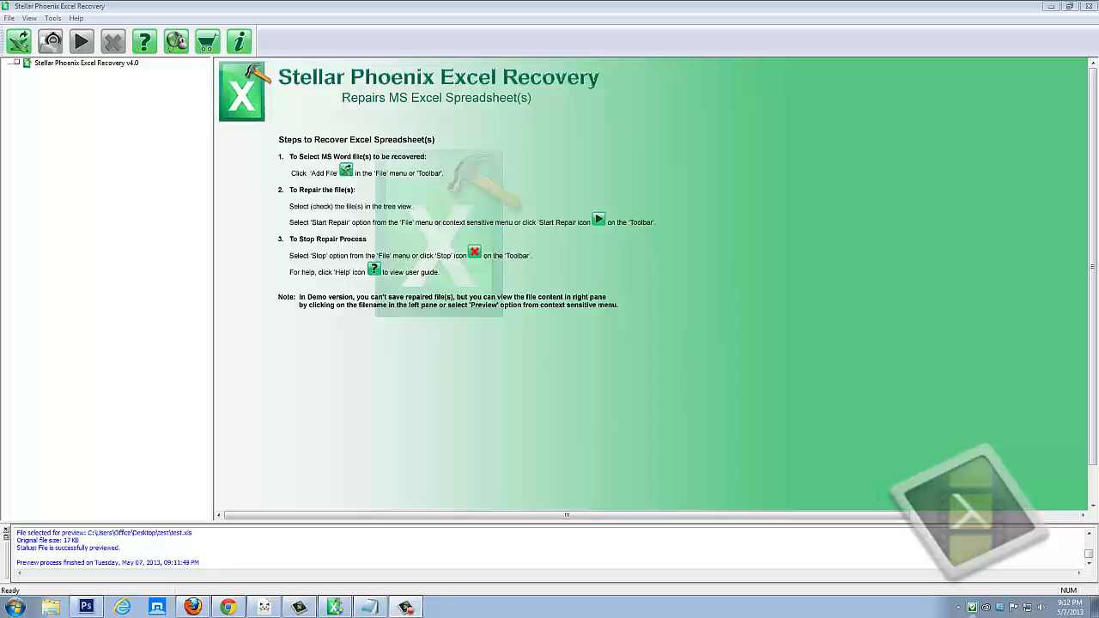
mouse_move(992, 584)
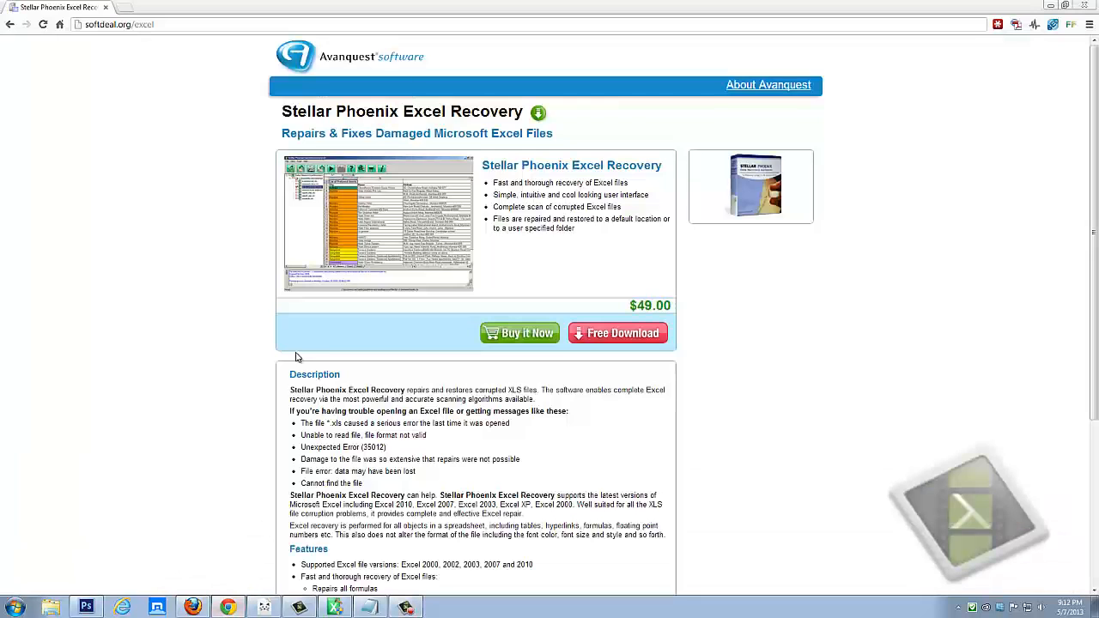
mouse_move(163, 131)
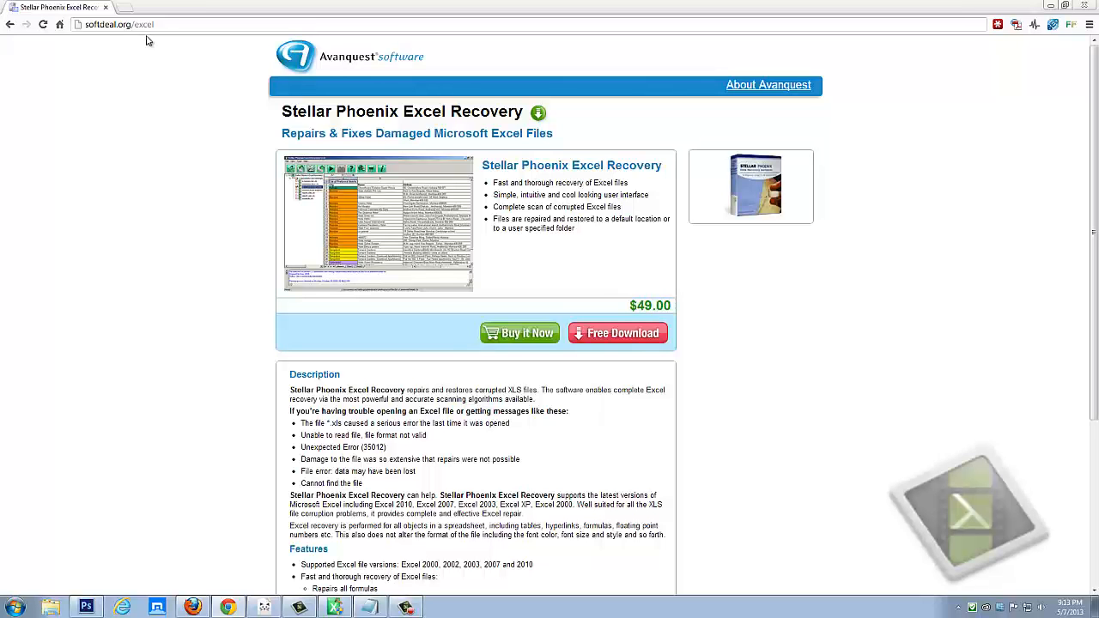
mouse_move(178, 116)
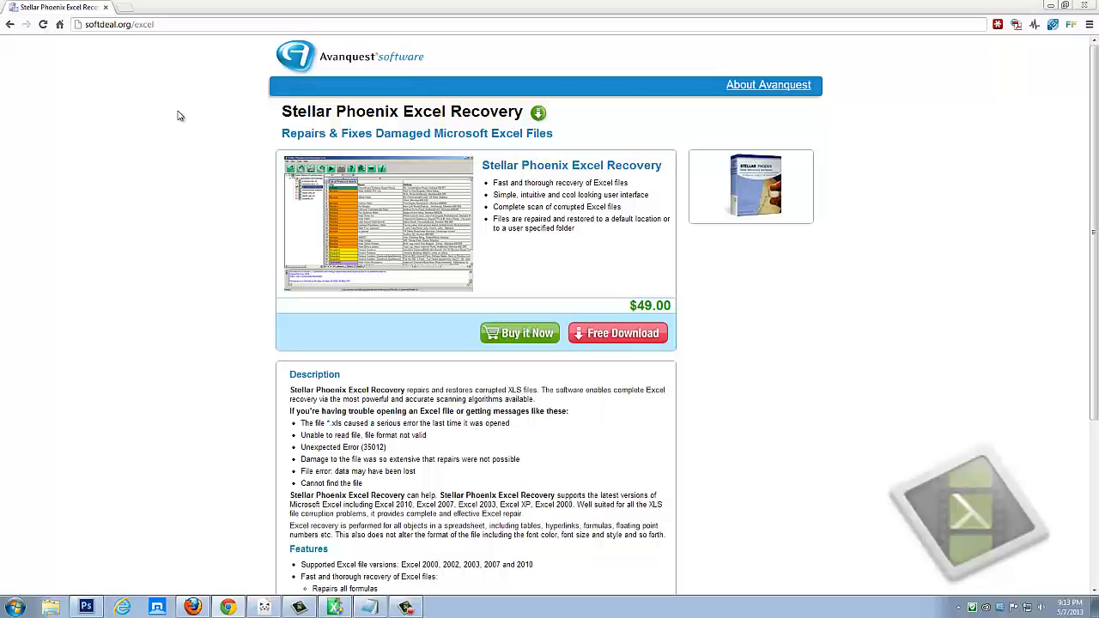
mouse_move(590, 380)
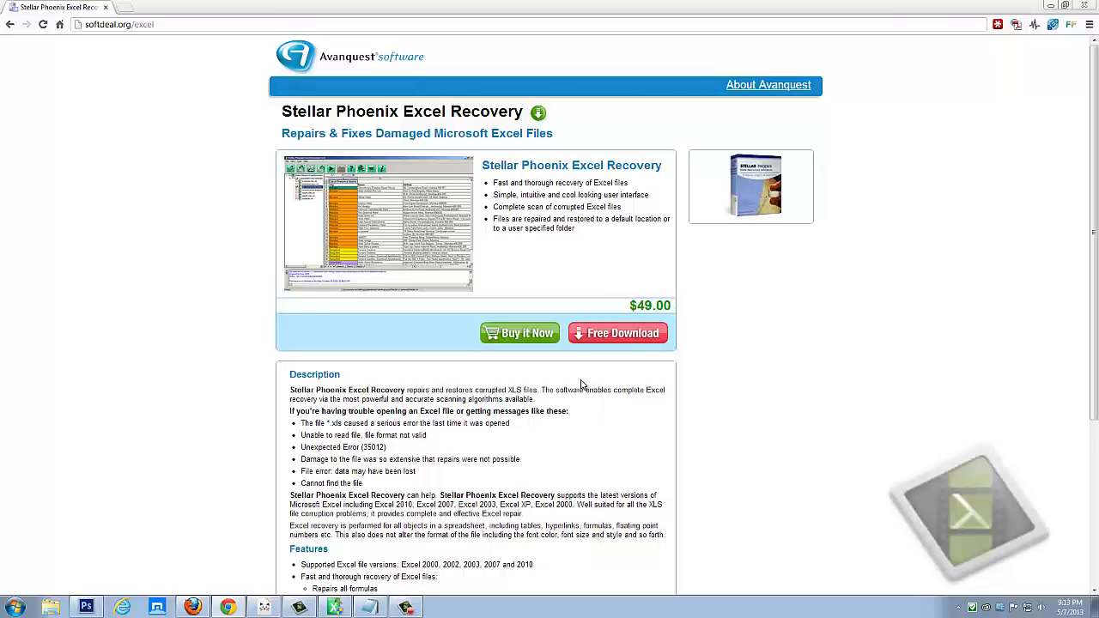
mouse_move(312, 419)
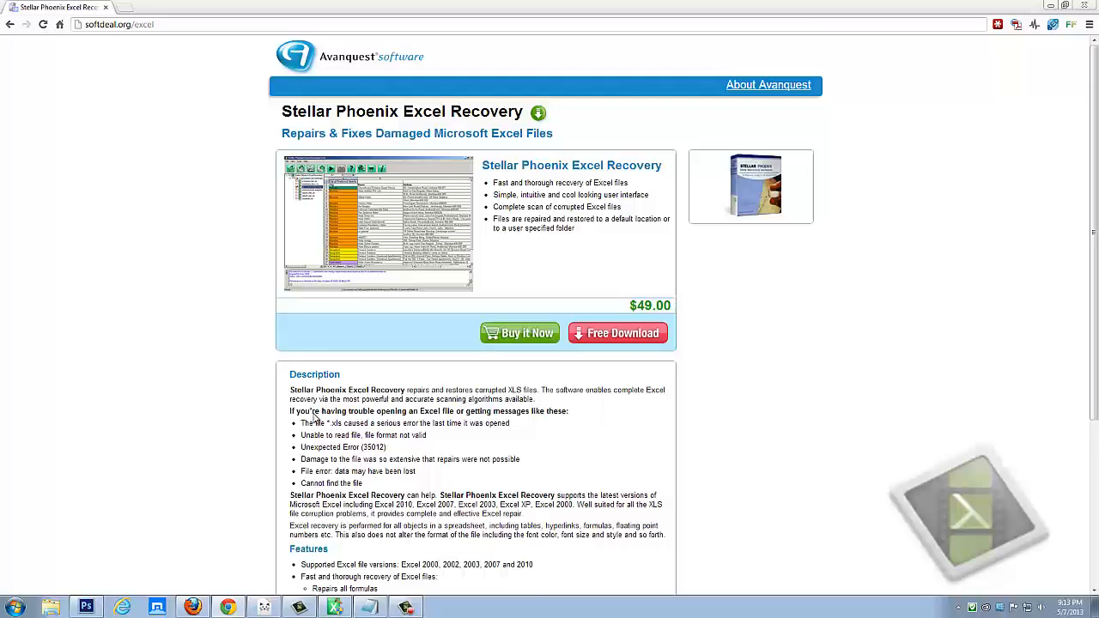
Add test.xls from the Desktop to the recovery file list via Add File and Select File.
scroll(down, 3)
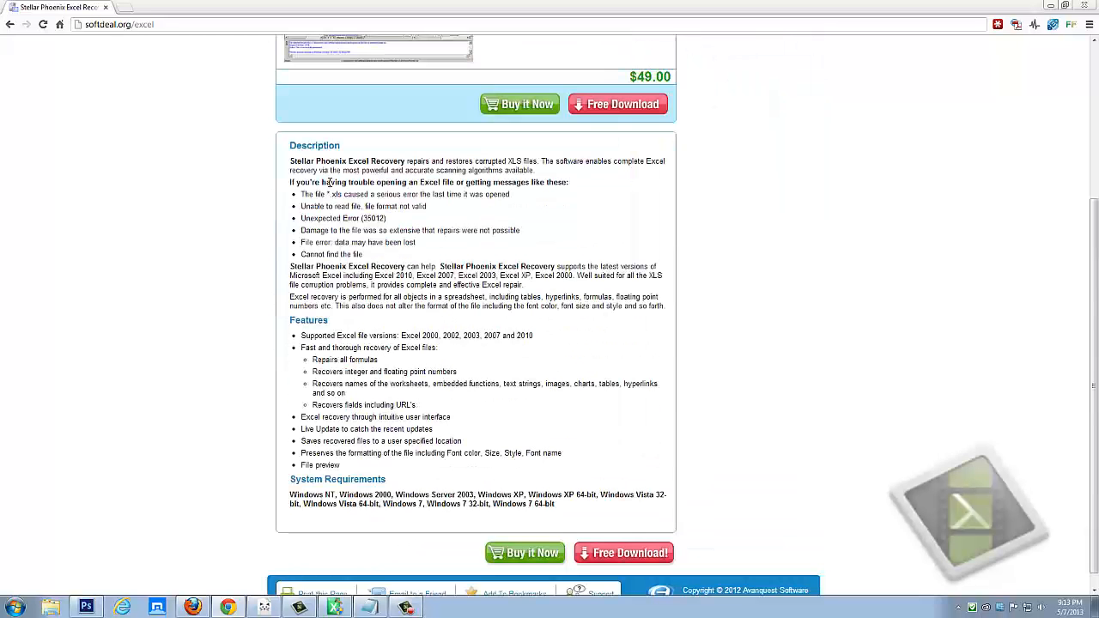
mouse_move(399, 254)
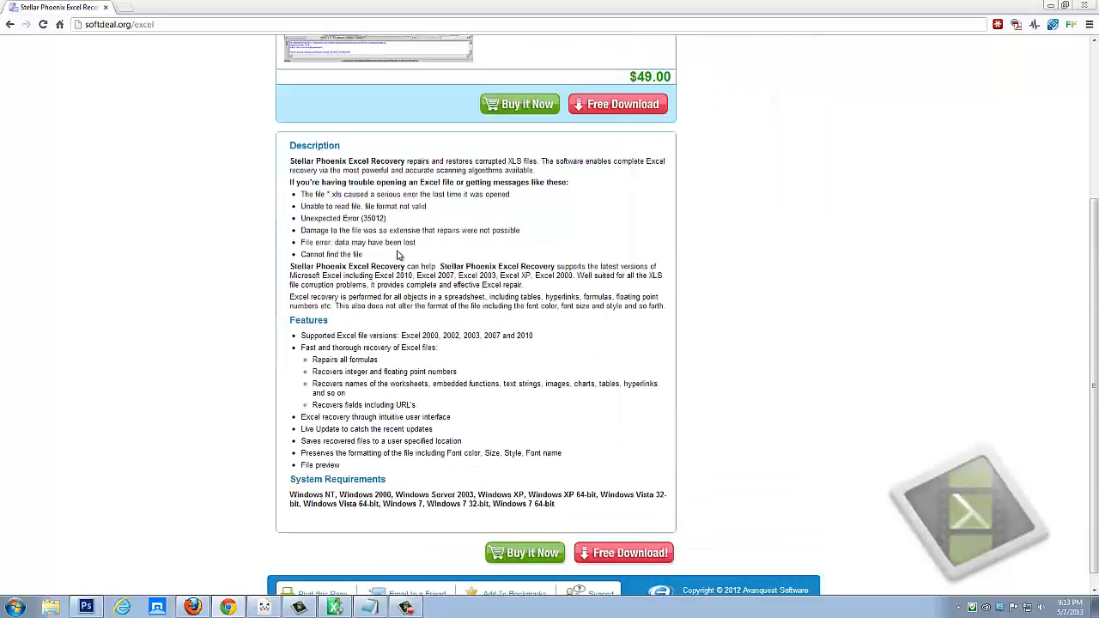
mouse_move(445, 409)
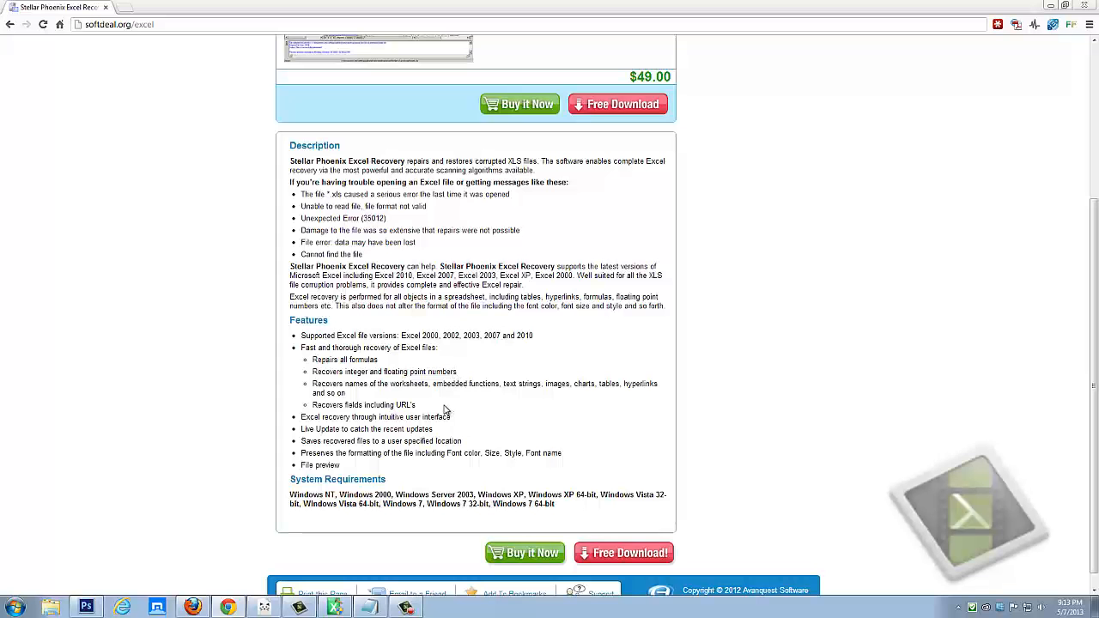
scroll(up, 3)
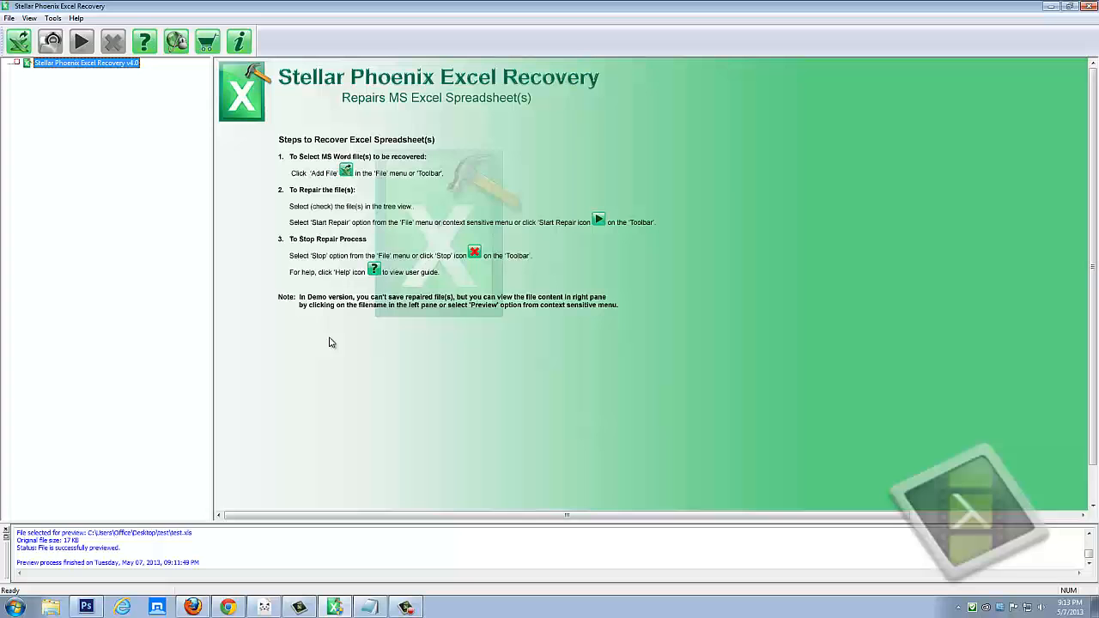
mouse_move(364, 319)
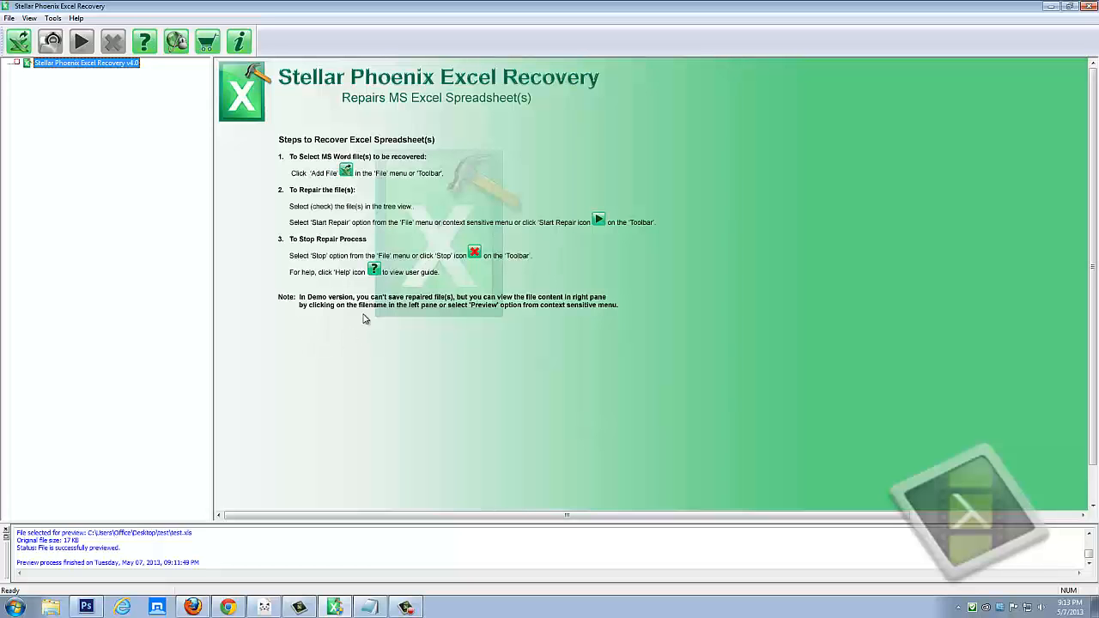
mouse_move(251, 241)
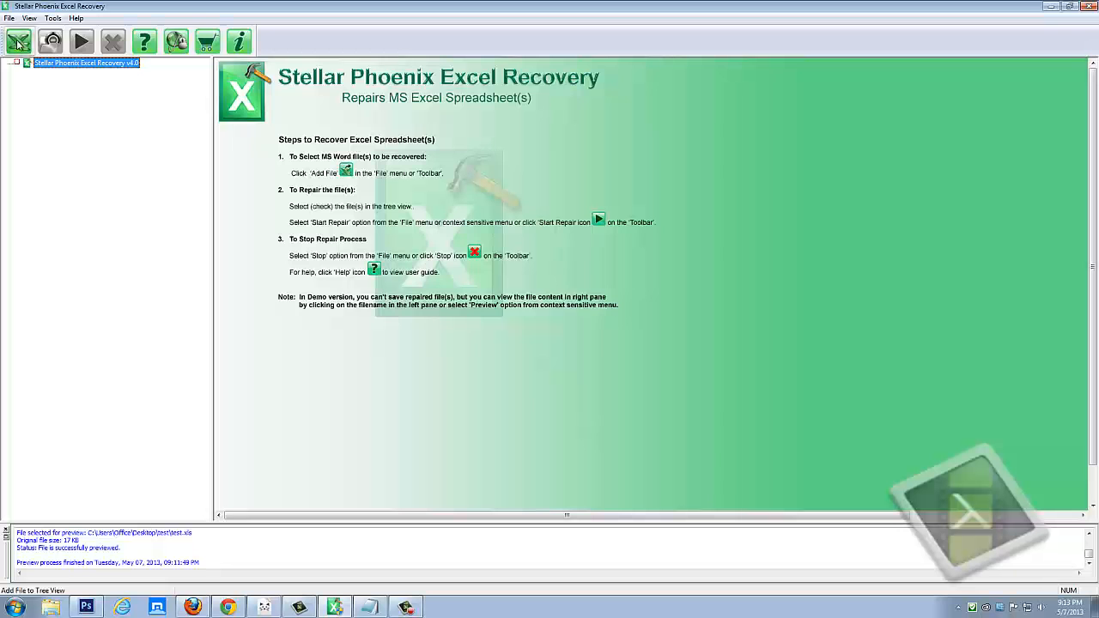
click(17, 41)
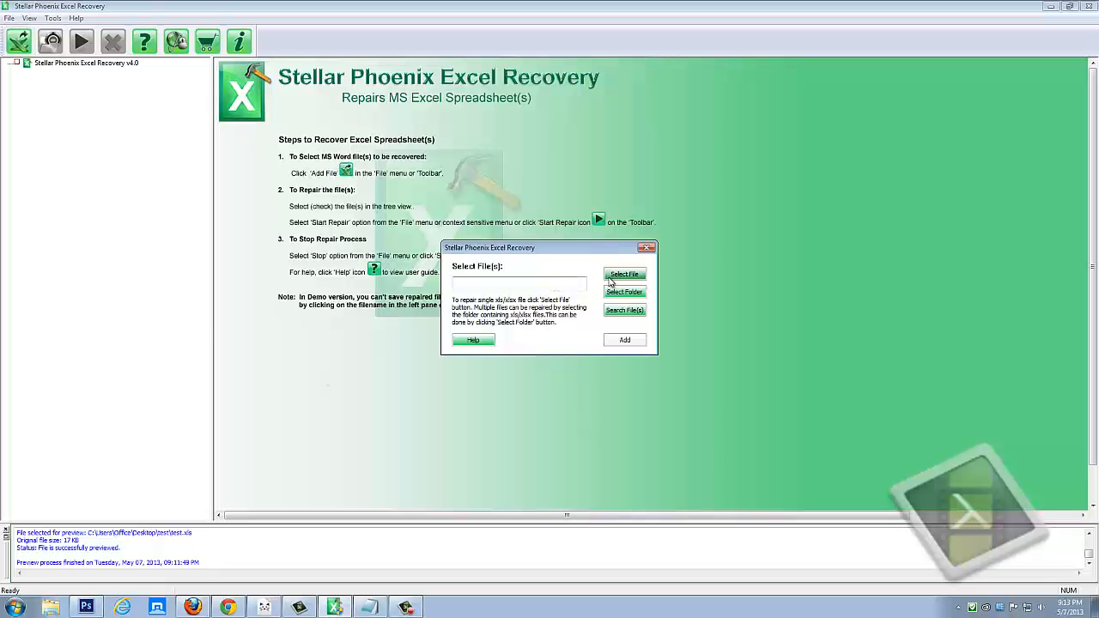
click(625, 275)
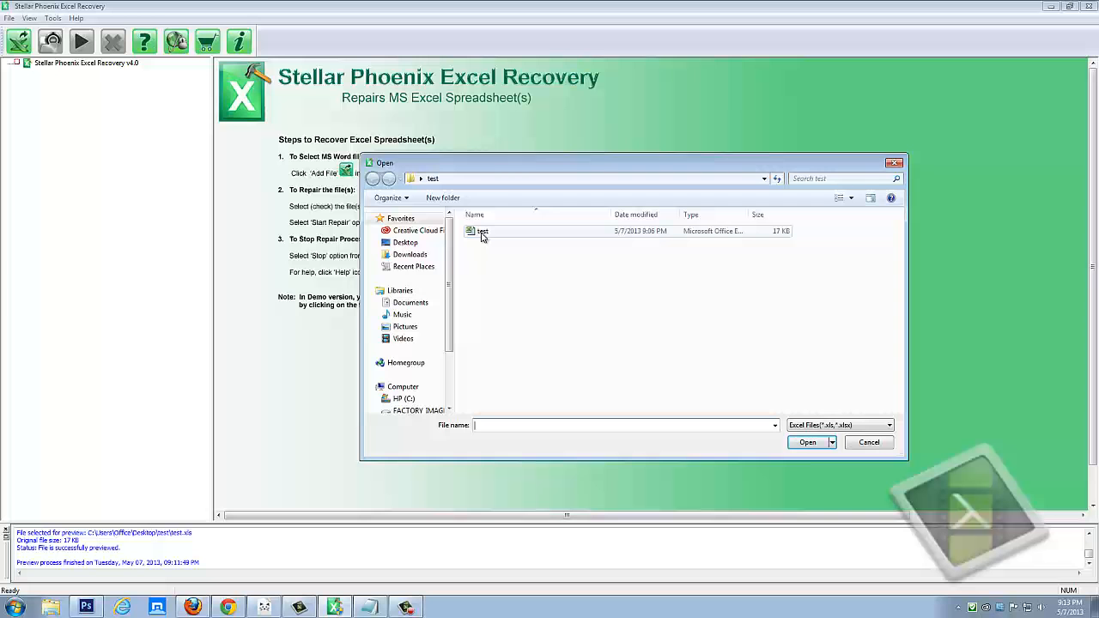
click(483, 230)
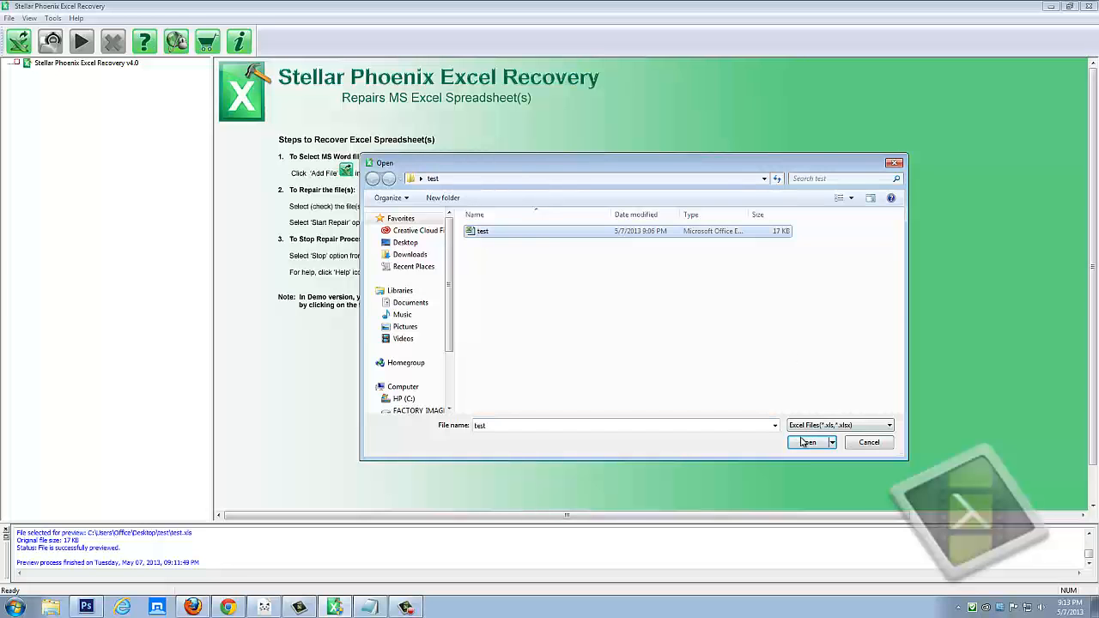
click(807, 443)
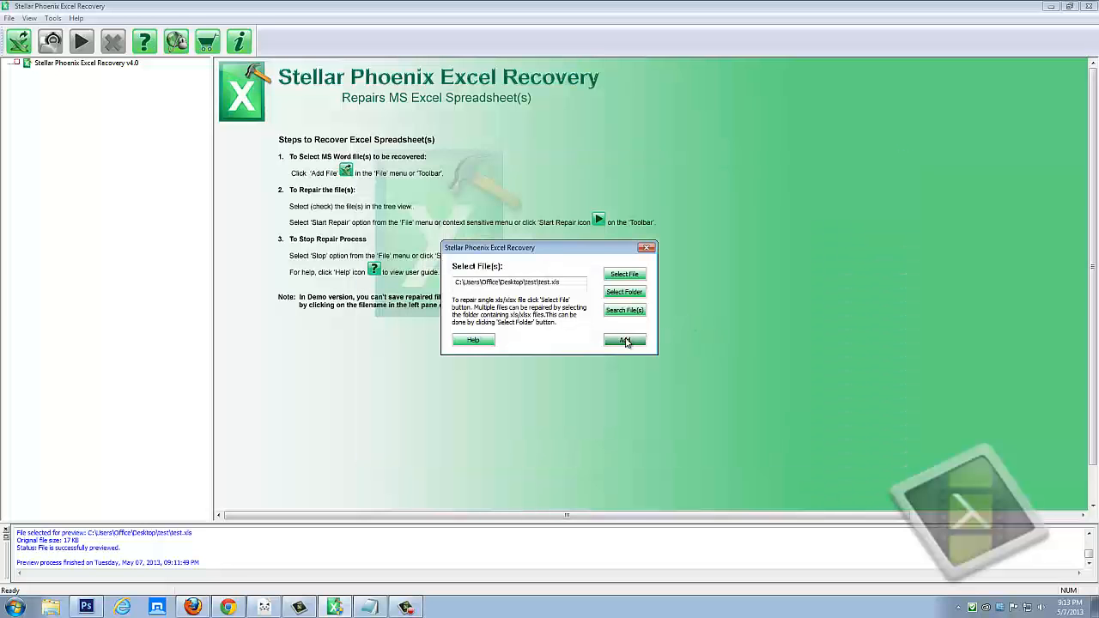
click(625, 340)
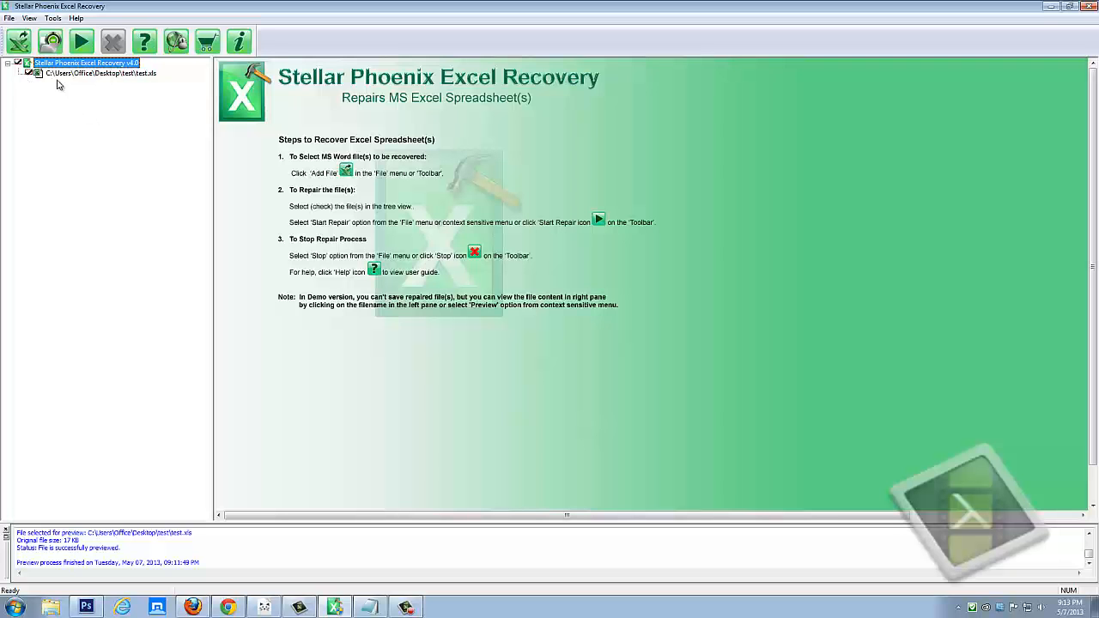
mouse_move(65, 79)
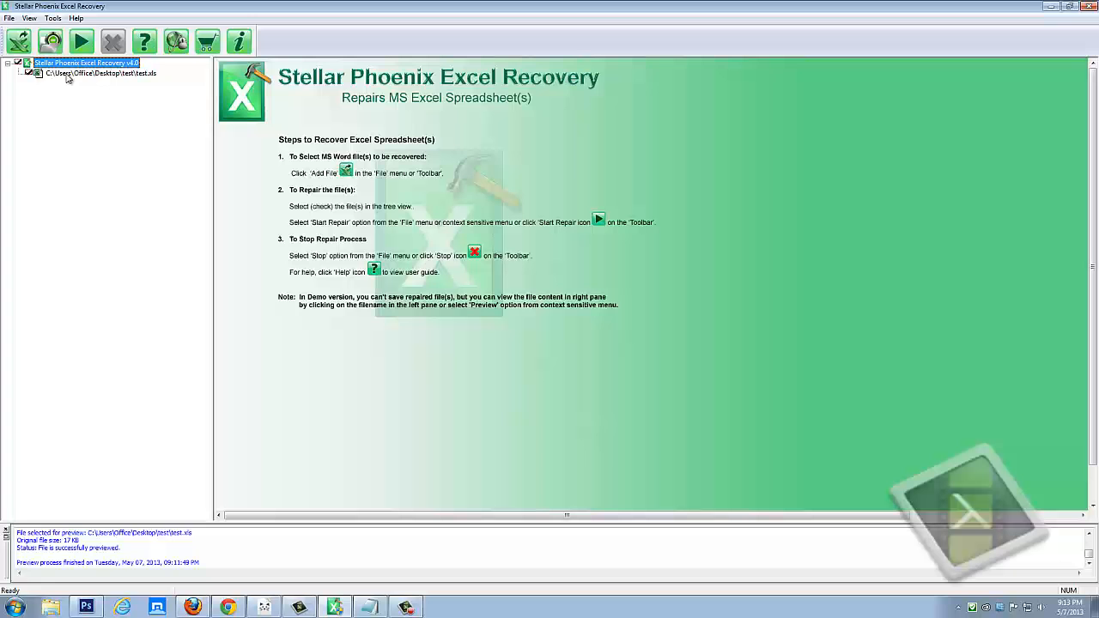
Preview test.xls showing words down column A, then bring up its context menu for Start Repair.
click(112, 72)
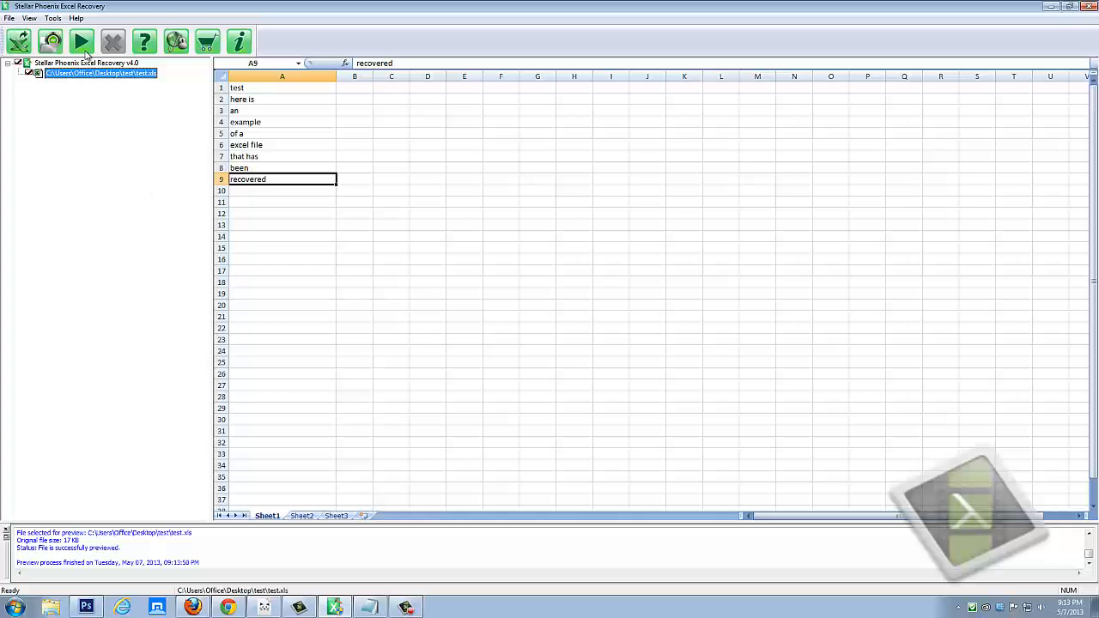
right_click(100, 72)
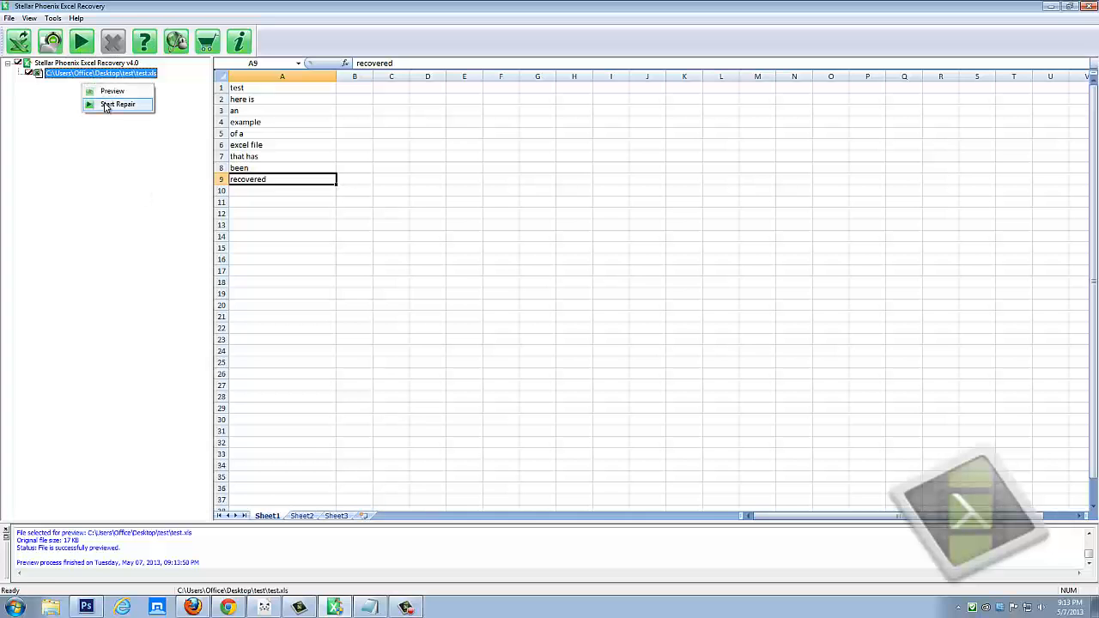
mouse_move(106, 145)
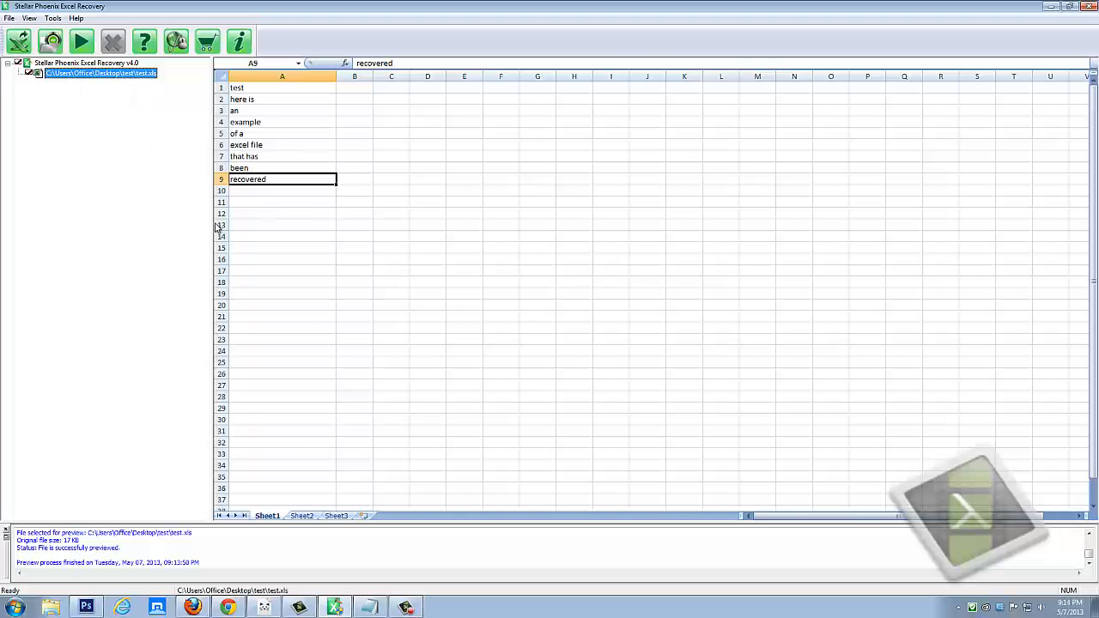
mouse_move(176, 241)
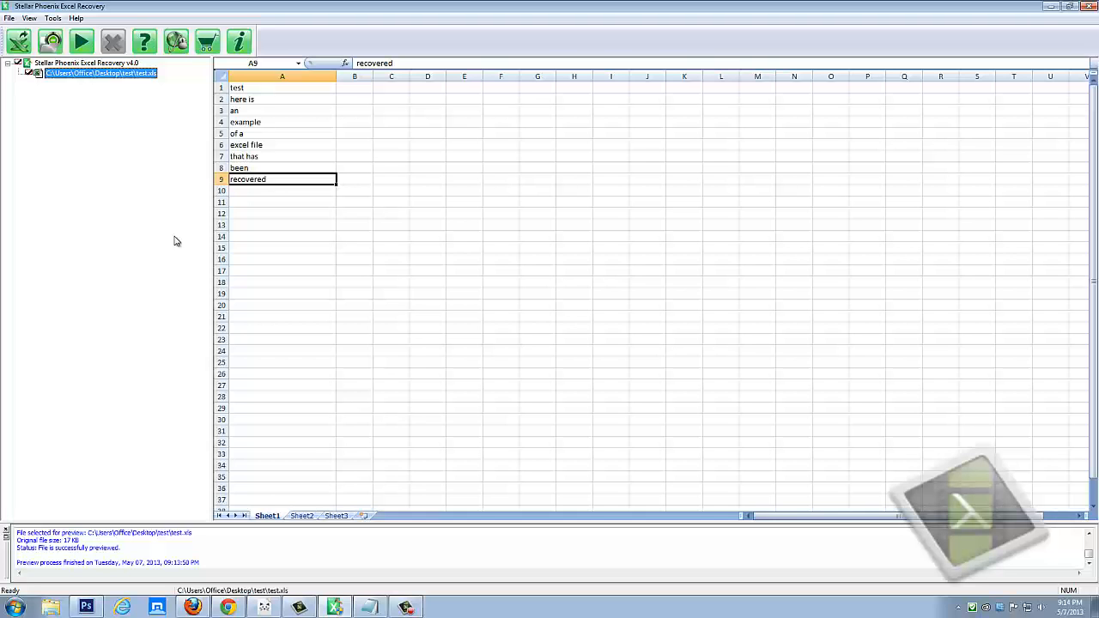
mouse_move(177, 248)
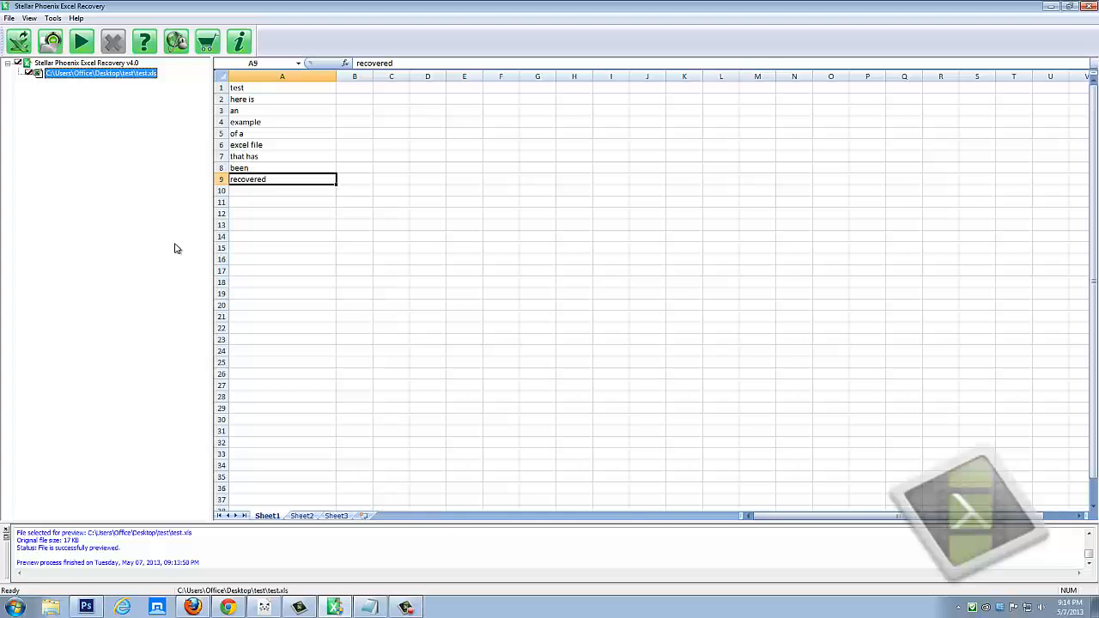
mouse_move(146, 254)
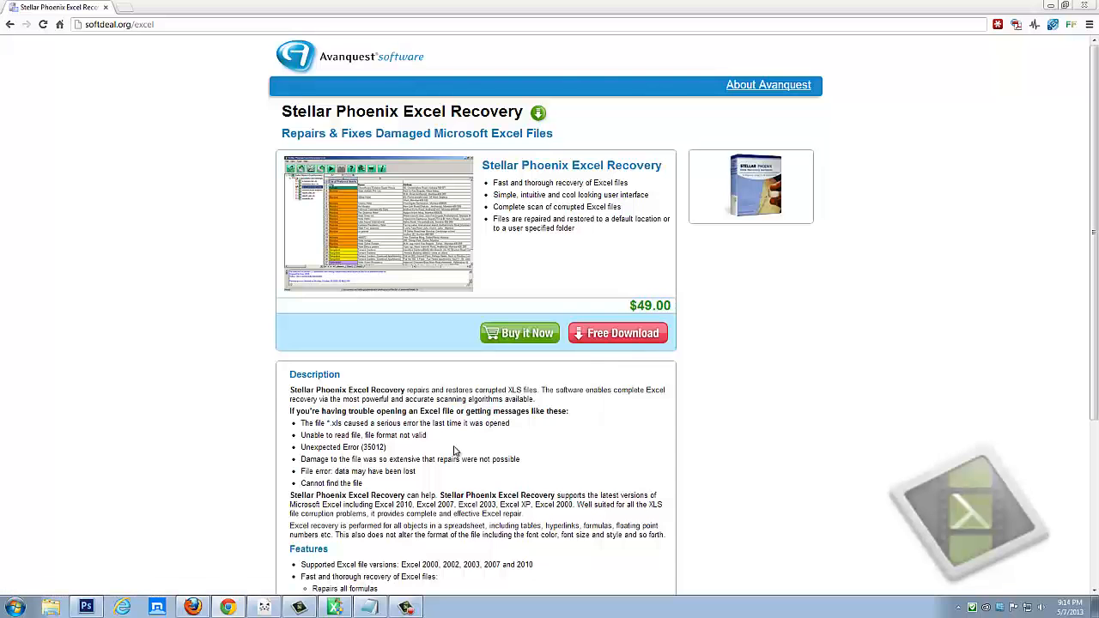
scroll(down, 3)
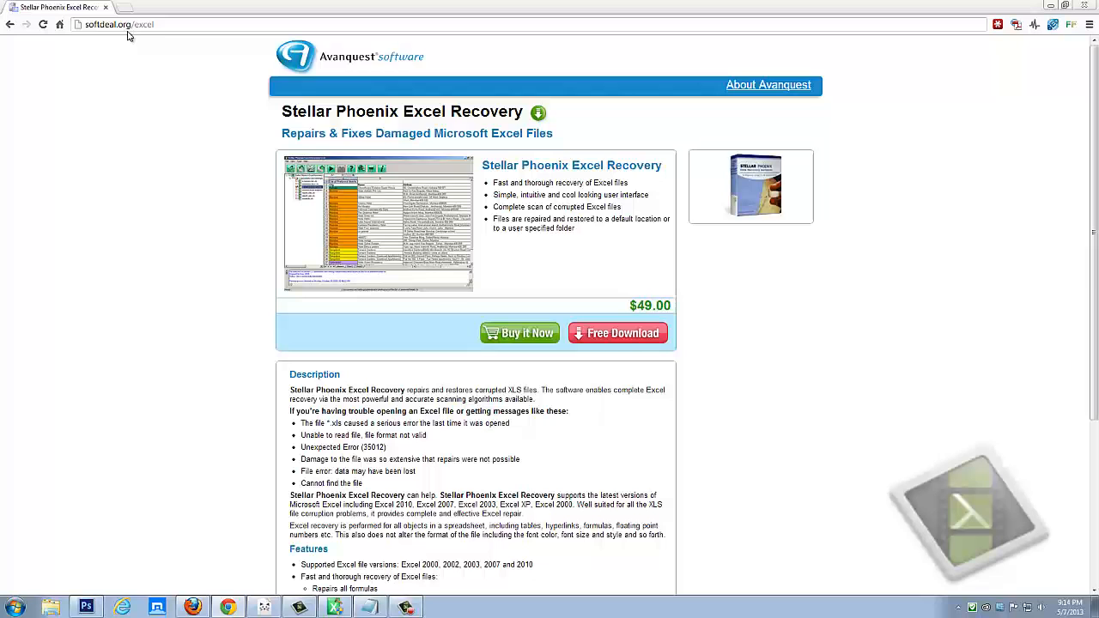
mouse_move(491, 254)
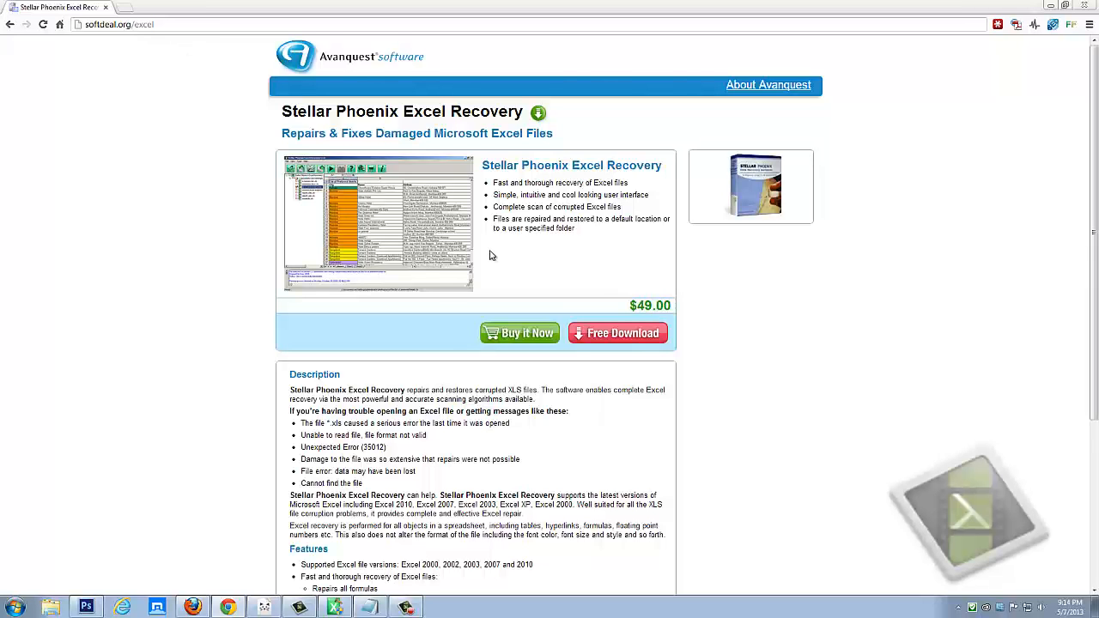